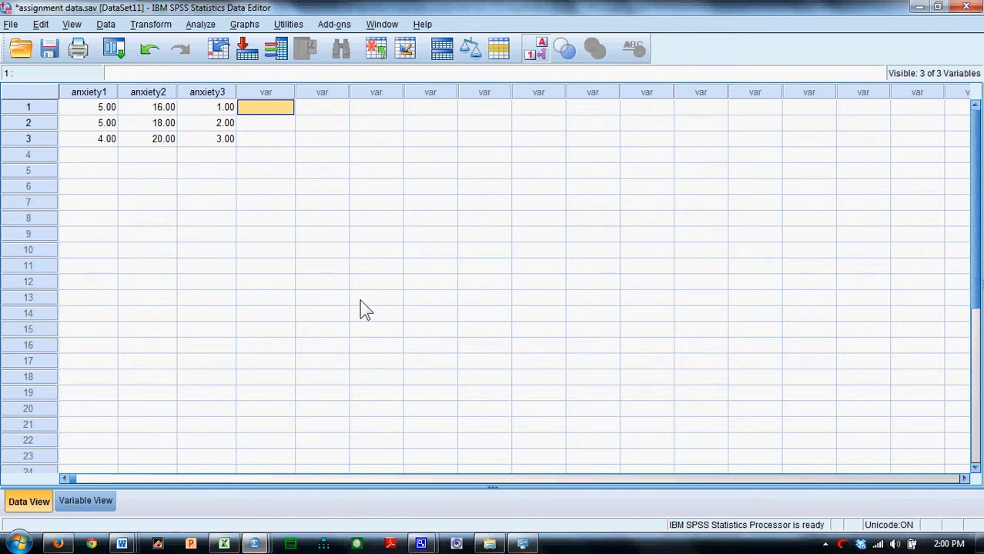
{"action": "mouse_move", "coordinate": [360, 306]}
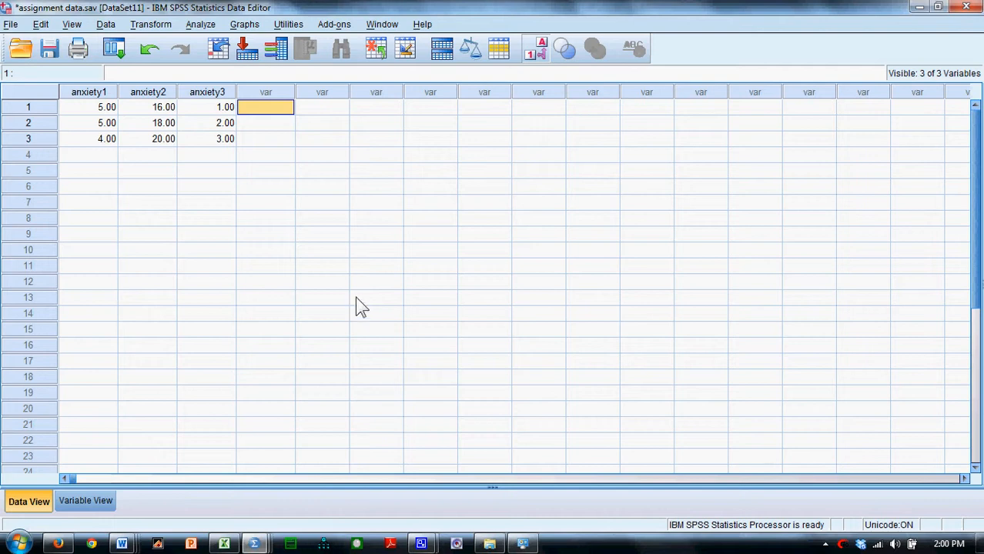
{"action": "mouse_move", "coordinate": [114, 163]}
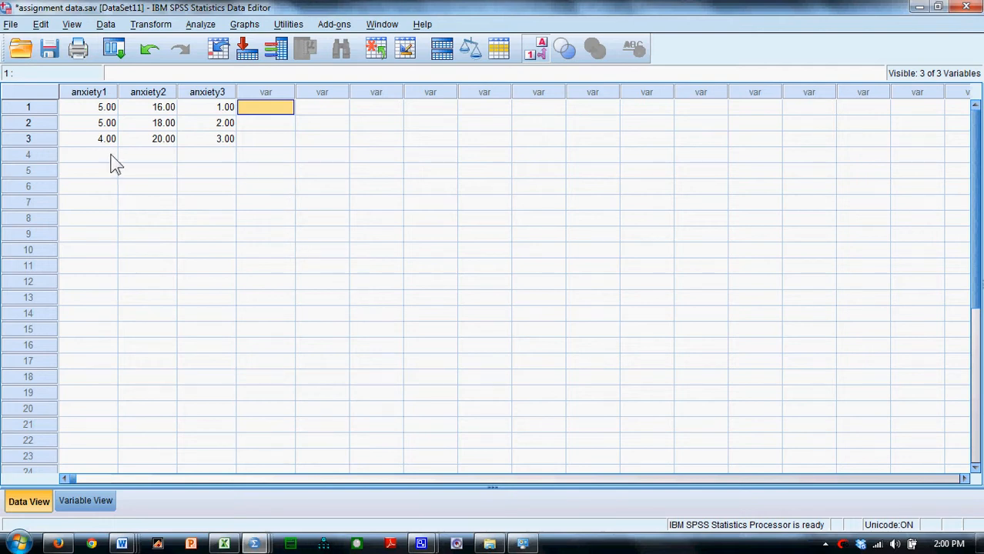
{"action": "mouse_move", "coordinate": [87, 110]}
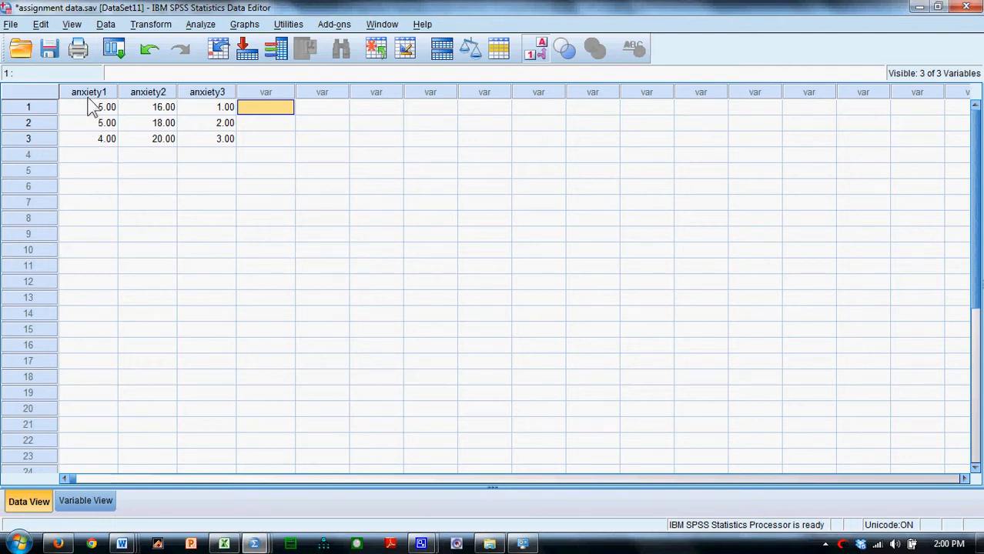
{"action": "mouse_move", "coordinate": [102, 104]}
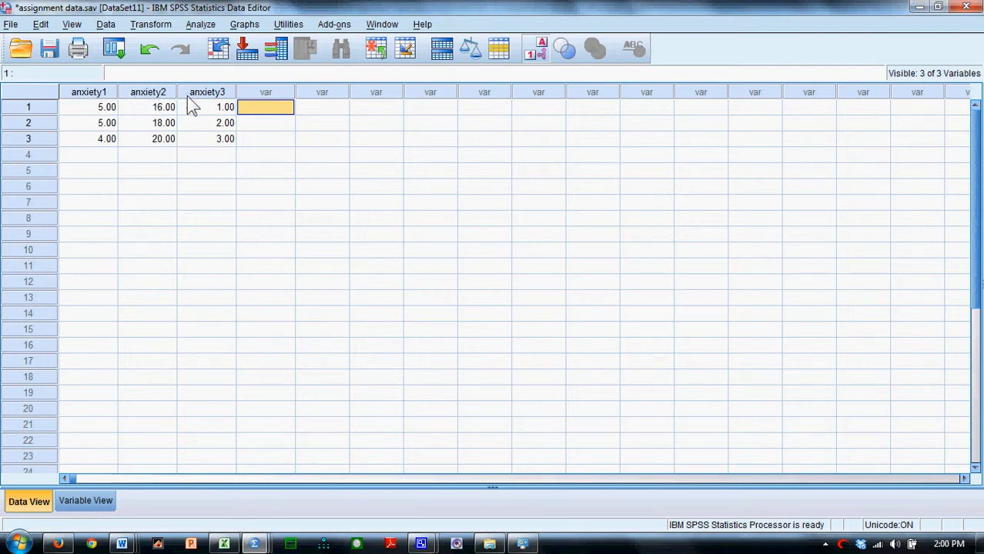
{"action": "mouse_move", "coordinate": [212, 105]}
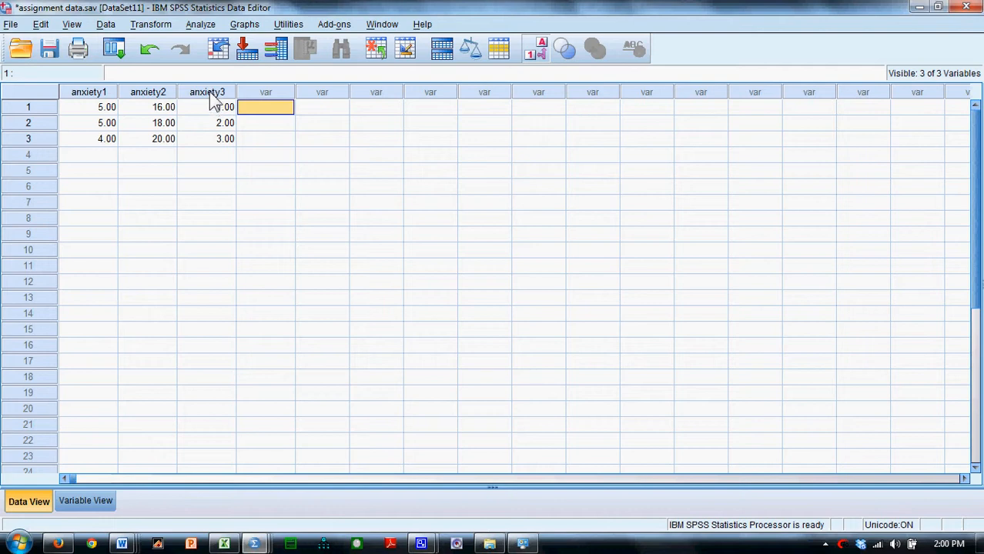
Start a Repeated Measures analysis and define within-subjects factor 'time' with 3 levels
{"action": "left_click", "coordinate": [200, 25]}
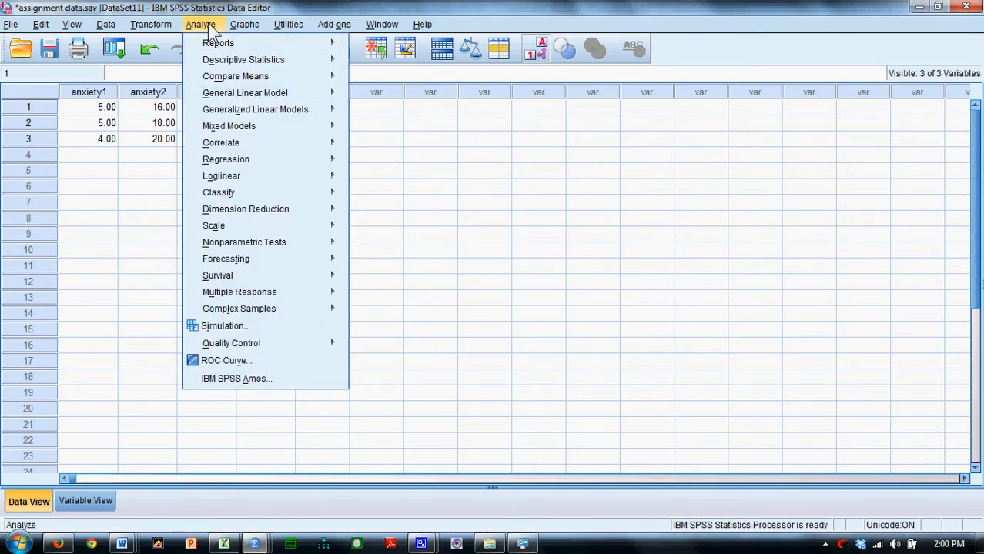
{"action": "mouse_move", "coordinate": [245, 93]}
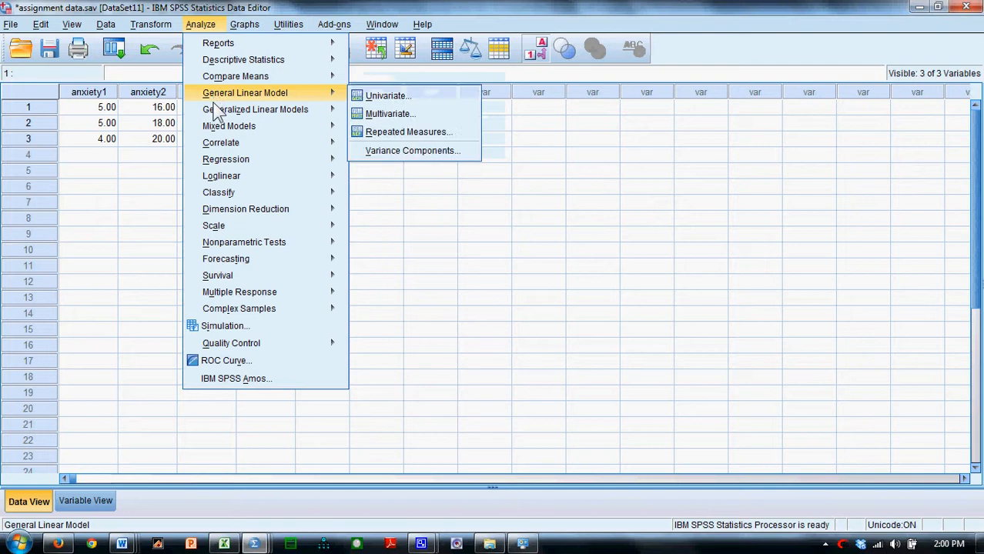
{"action": "mouse_move", "coordinate": [289, 99]}
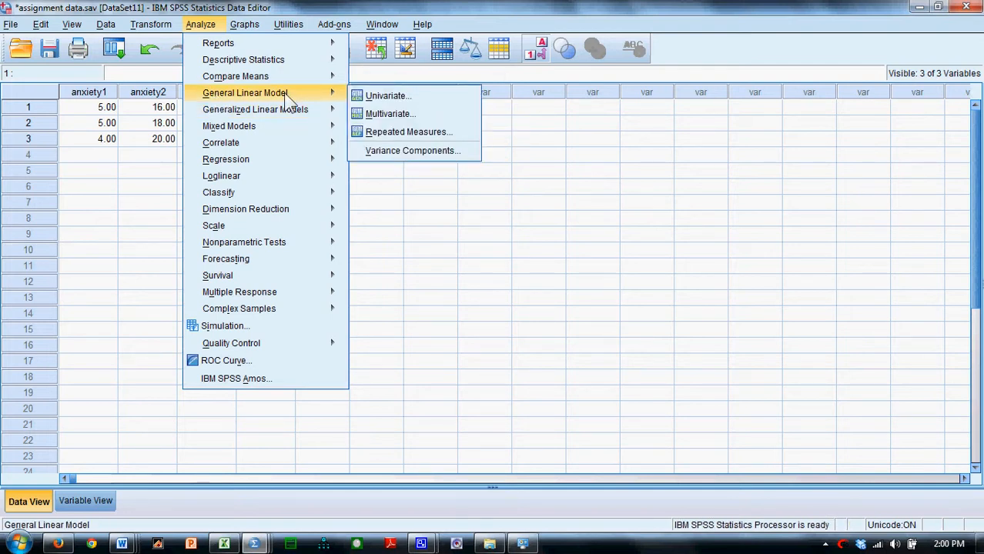
{"action": "left_click", "coordinate": [408, 132]}
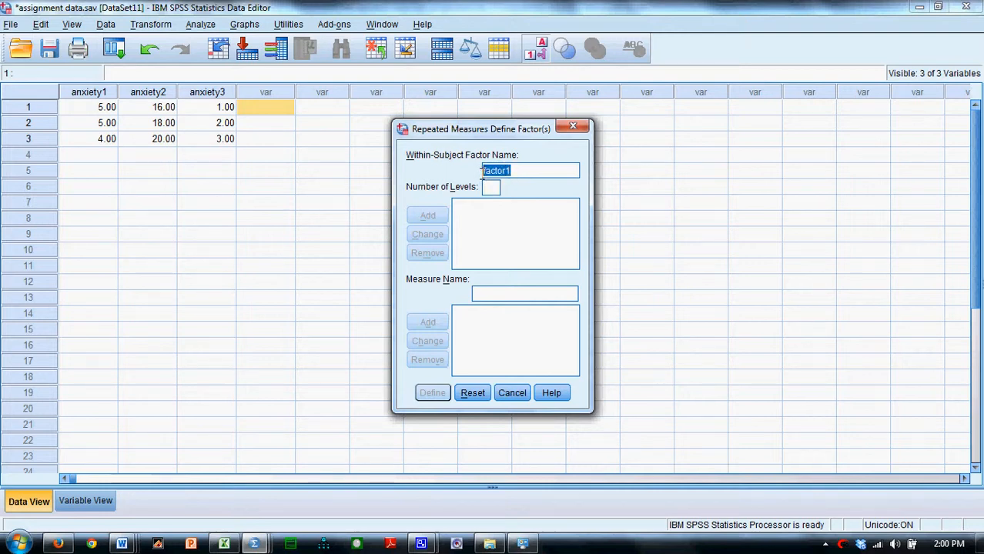
{"action": "type", "text": "time"}
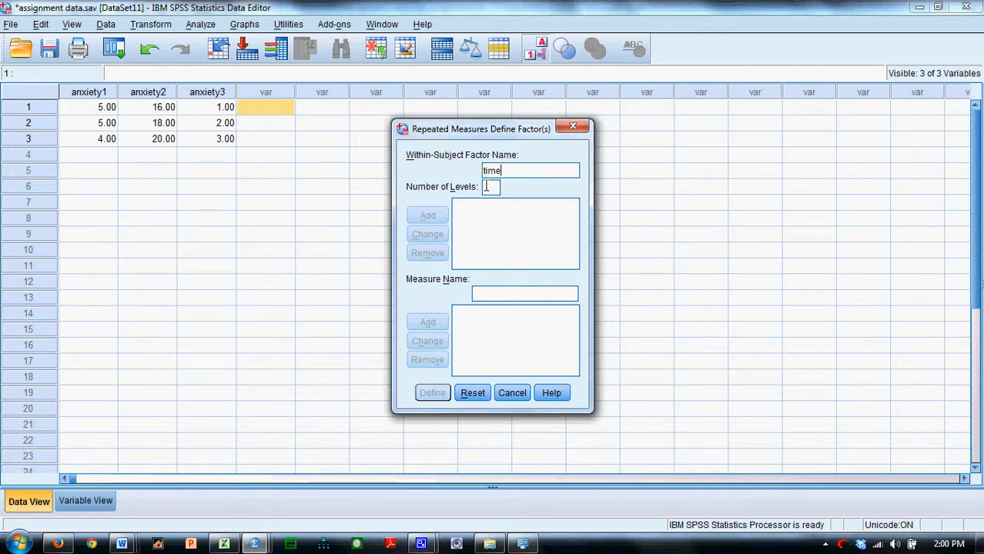
{"action": "type", "text": "3"}
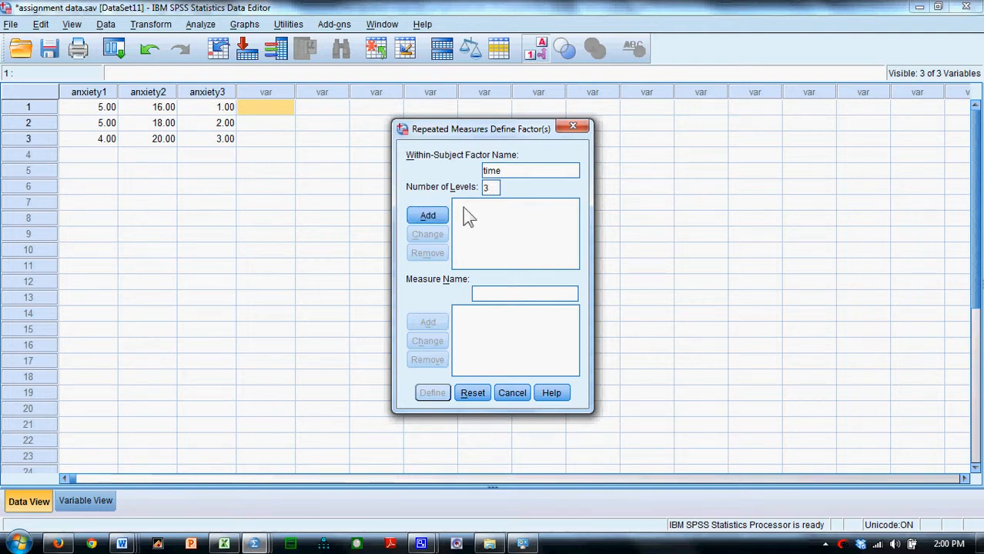
{"action": "left_click", "coordinate": [426, 215]}
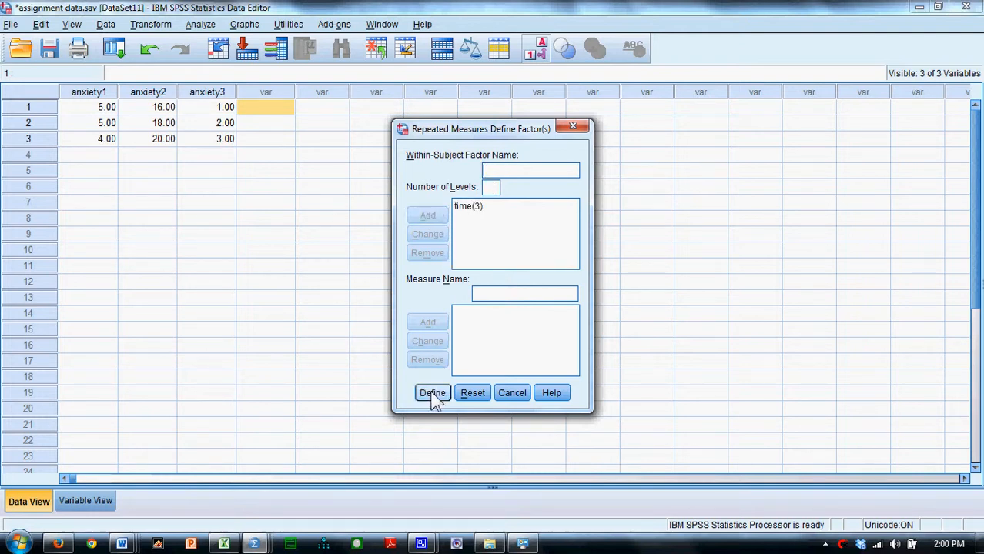
{"action": "left_click", "coordinate": [433, 392]}
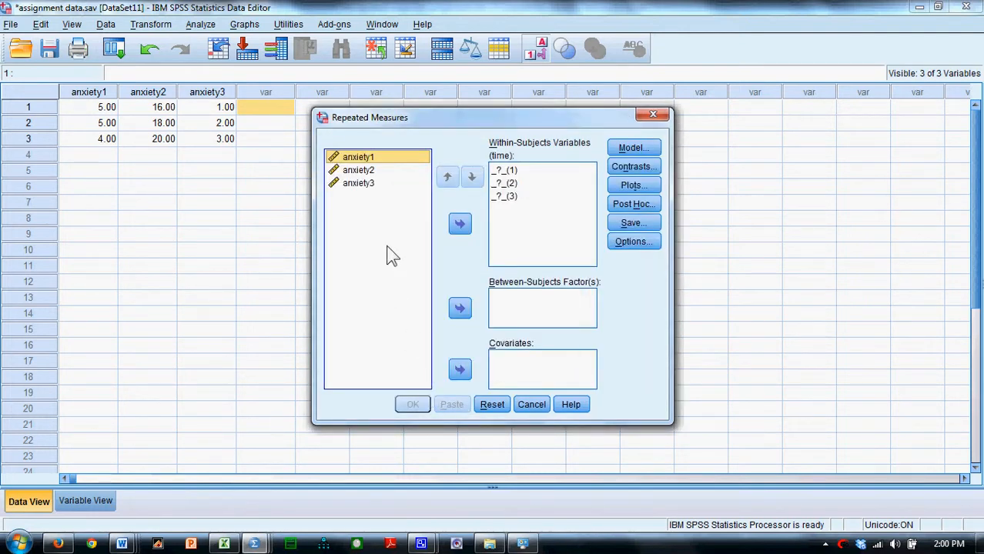
{"action": "mouse_move", "coordinate": [372, 188]}
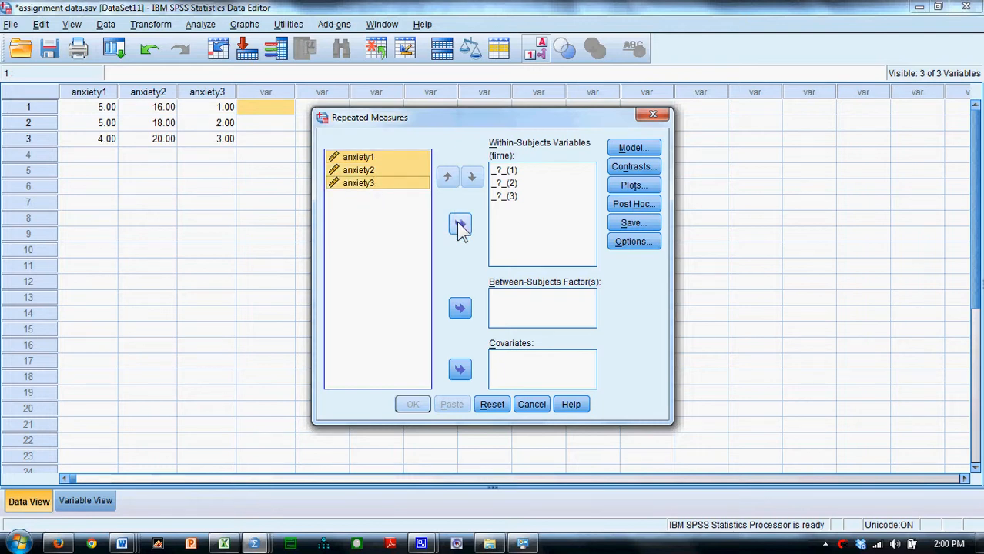
Assign anxiety1–anxiety3 as the time levels, add a profile plot of time, and run the analysis
{"action": "left_click", "coordinate": [459, 225]}
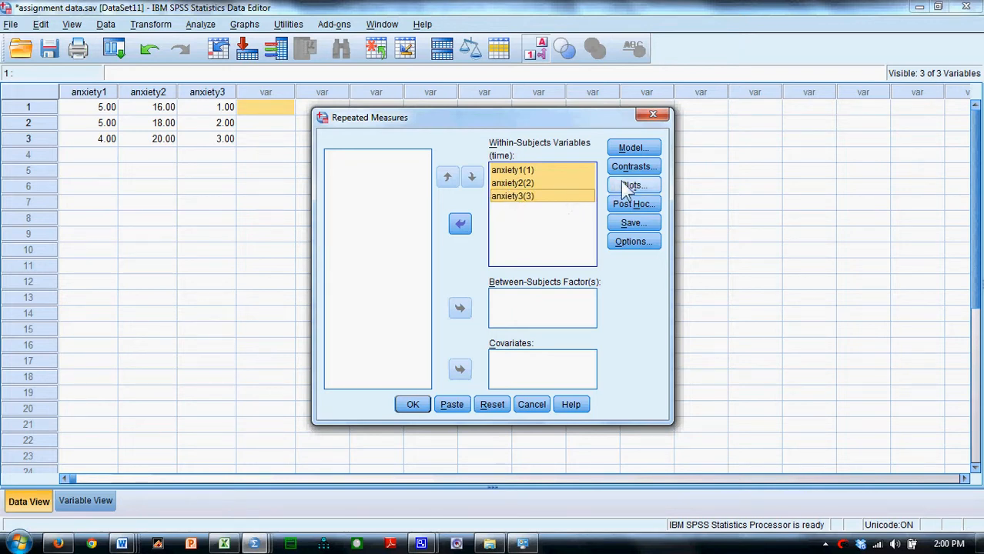
{"action": "left_click", "coordinate": [633, 184]}
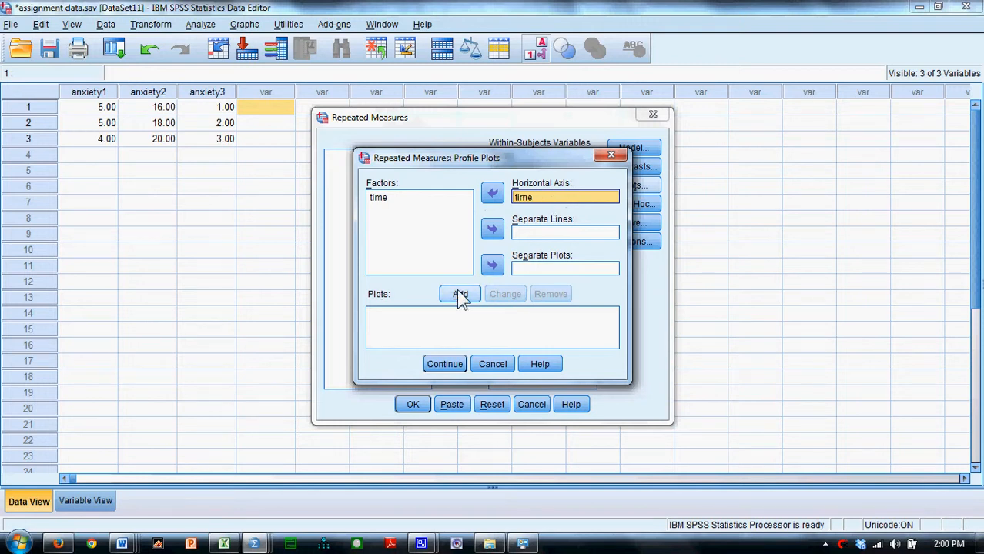
{"action": "left_click", "coordinate": [444, 363]}
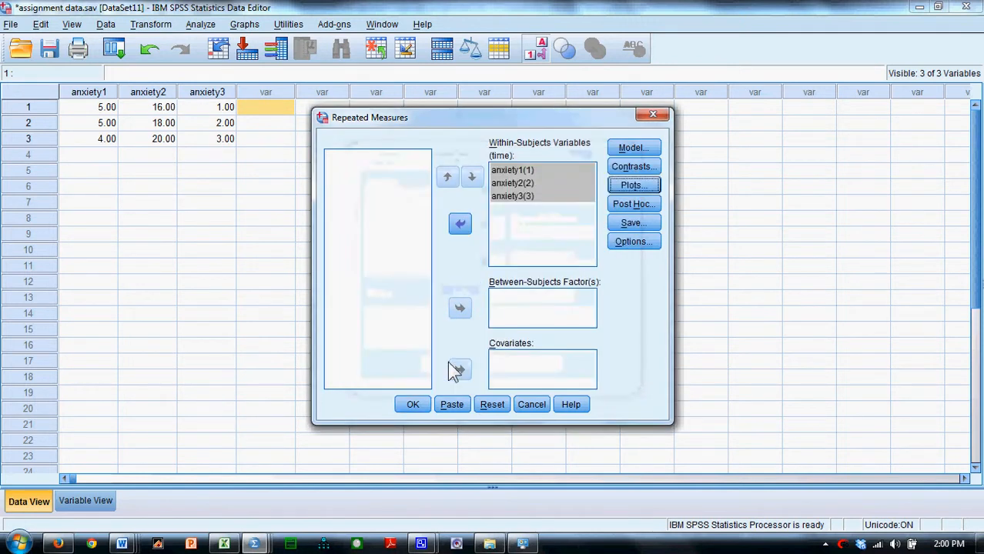
{"action": "left_click", "coordinate": [413, 404]}
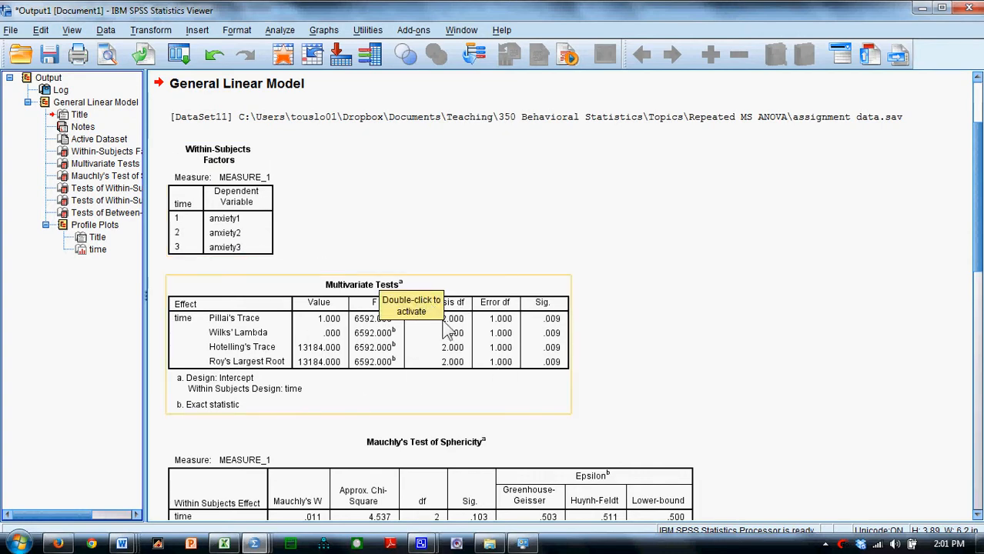
Scroll the Output Viewer to the Multivariate Tests and Mauchly's Test of Sphericity tables
{"action": "scroll", "scroll_direction": "down", "scroll_amount": 3}
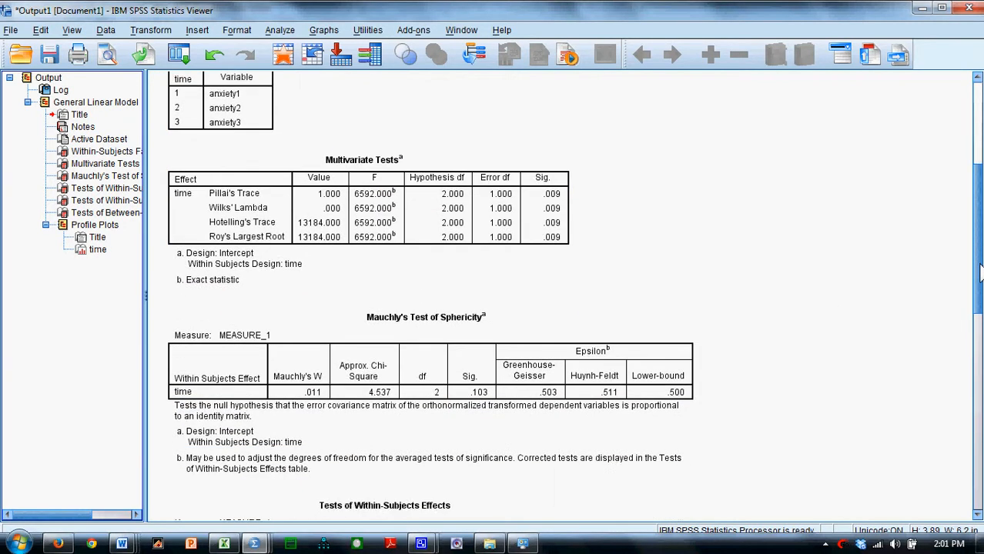
{"action": "scroll", "scroll_direction": "down", "scroll_amount": 3}
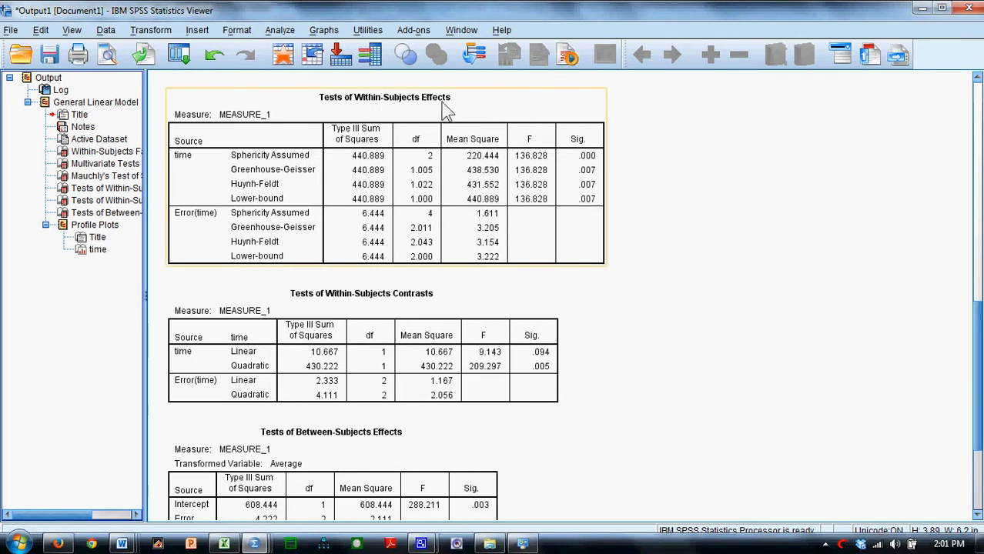
{"action": "mouse_move", "coordinate": [444, 114]}
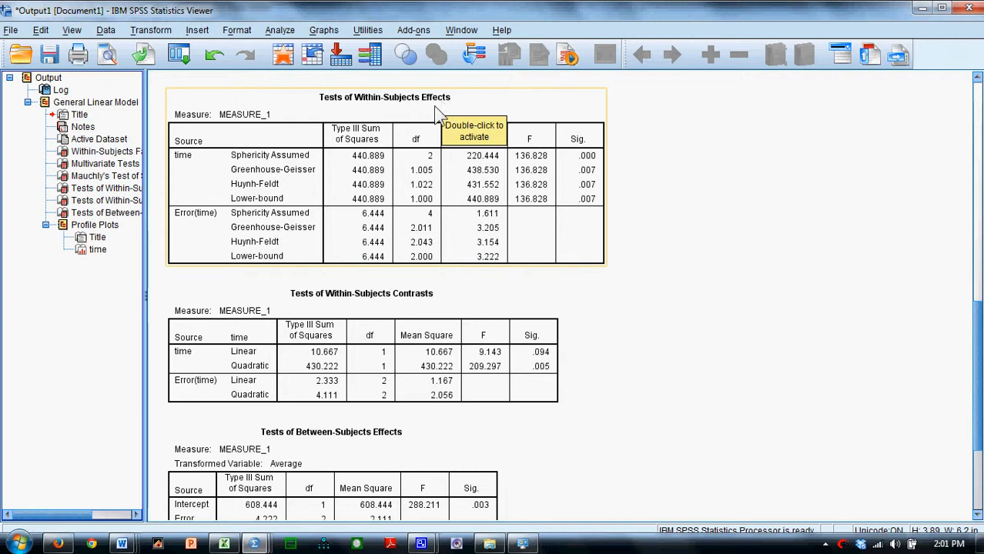
{"action": "mouse_move", "coordinate": [358, 163]}
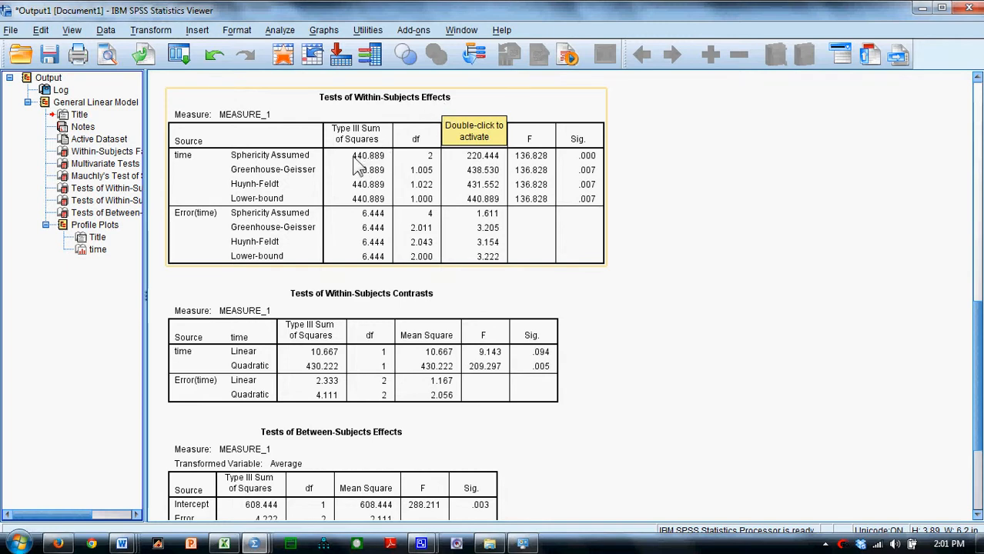
{"action": "mouse_move", "coordinate": [296, 169]}
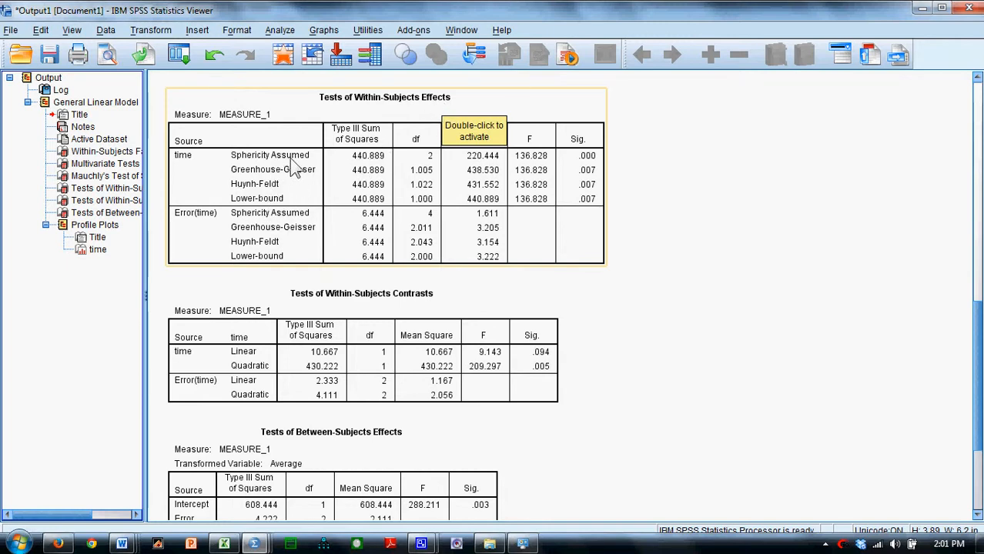
{"action": "mouse_move", "coordinate": [354, 171]}
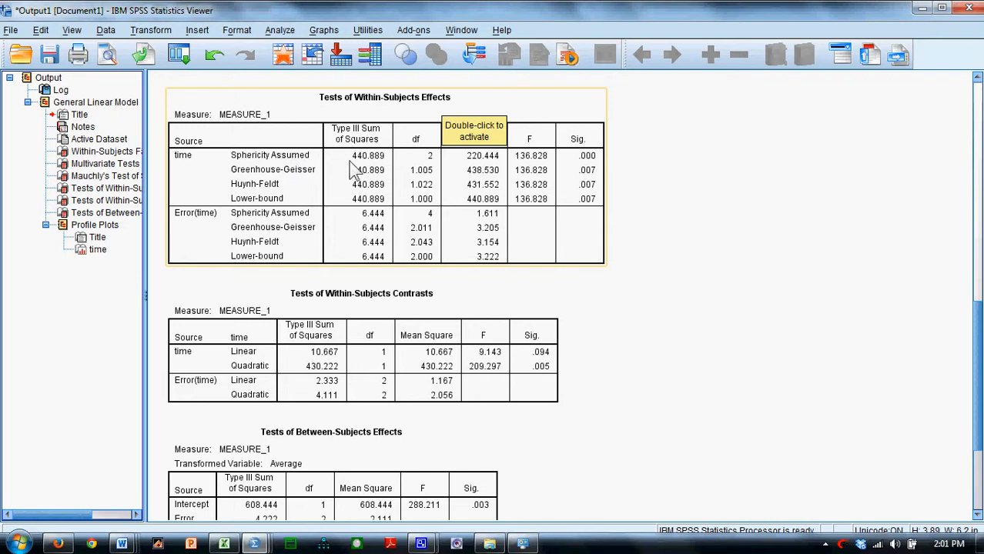
{"action": "mouse_move", "coordinate": [363, 175]}
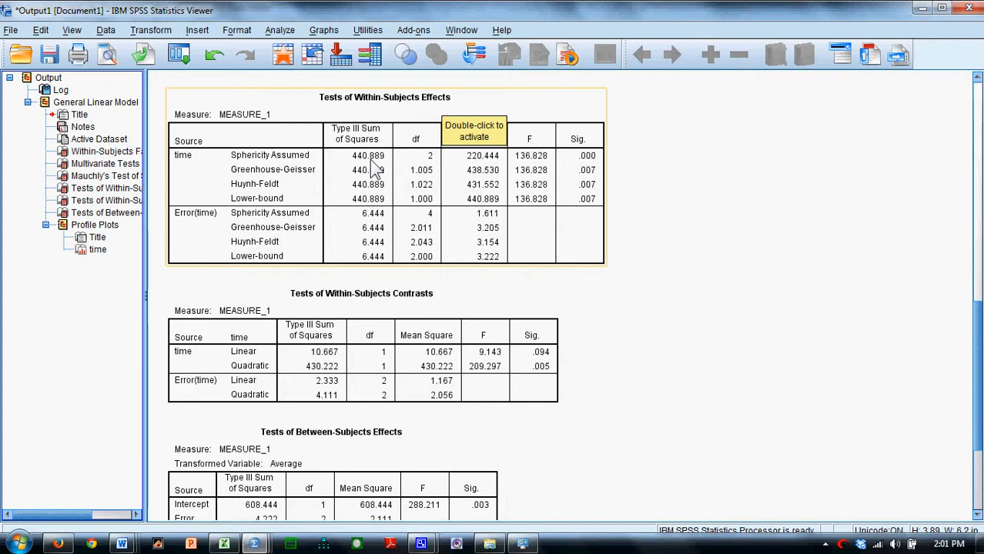
{"action": "mouse_move", "coordinate": [523, 172]}
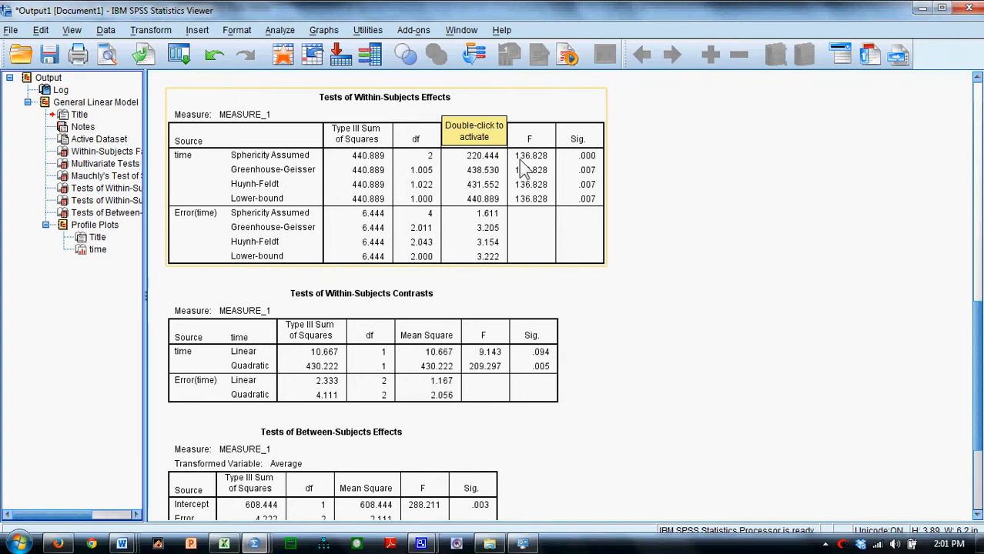
{"action": "mouse_move", "coordinate": [588, 168]}
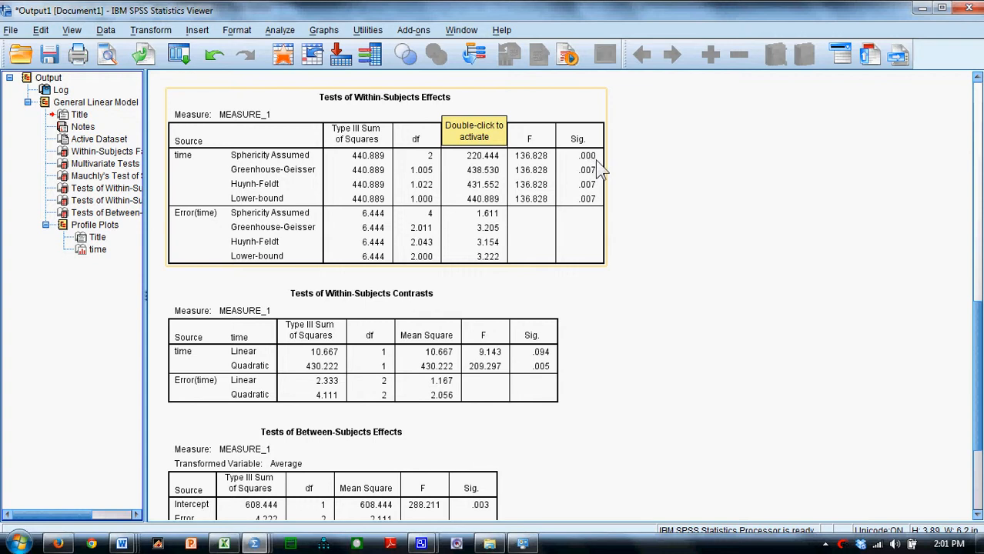
{"action": "mouse_move", "coordinate": [601, 171]}
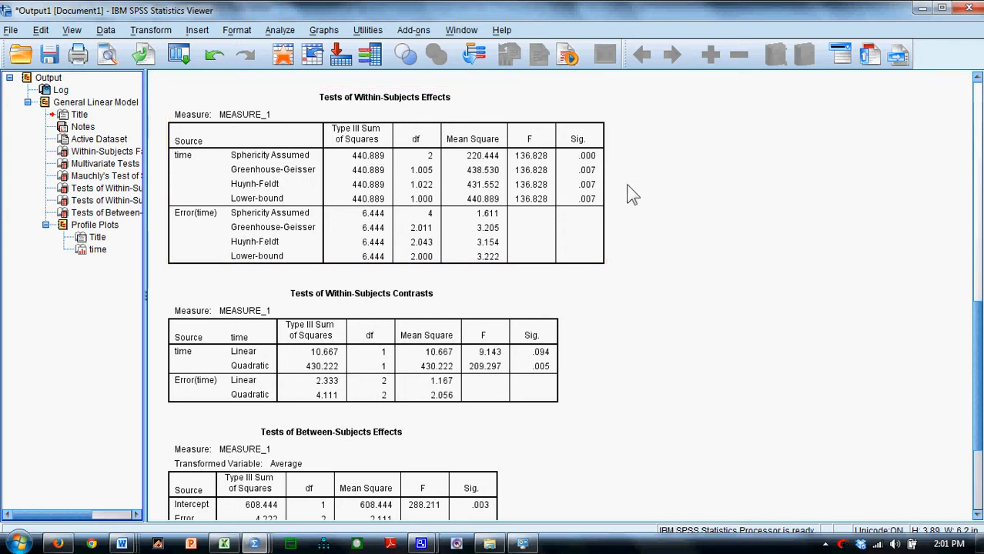
{"action": "mouse_move", "coordinate": [680, 253]}
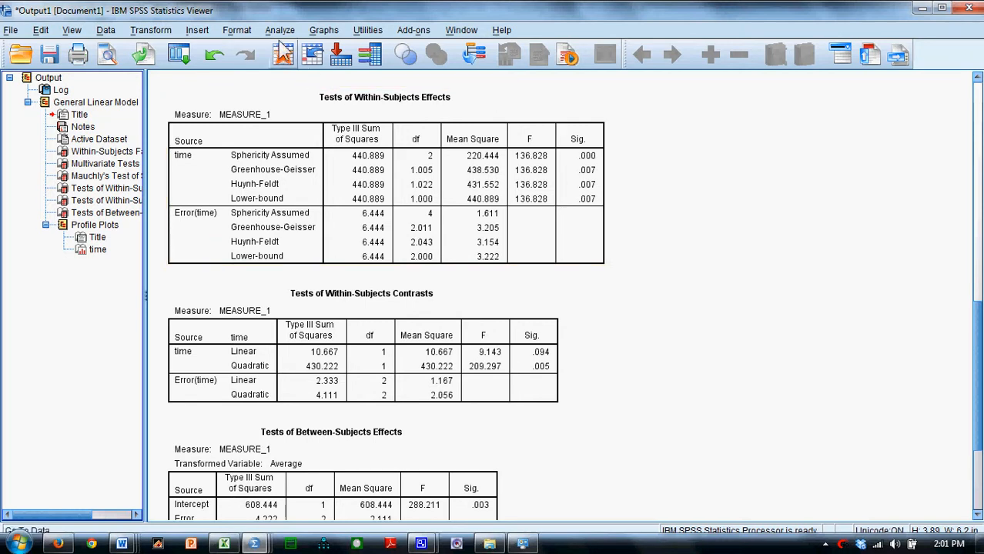
Start a Paired-Samples T Test and add anxiety1–anxiety2 as the first pair
{"action": "left_click", "coordinate": [280, 31]}
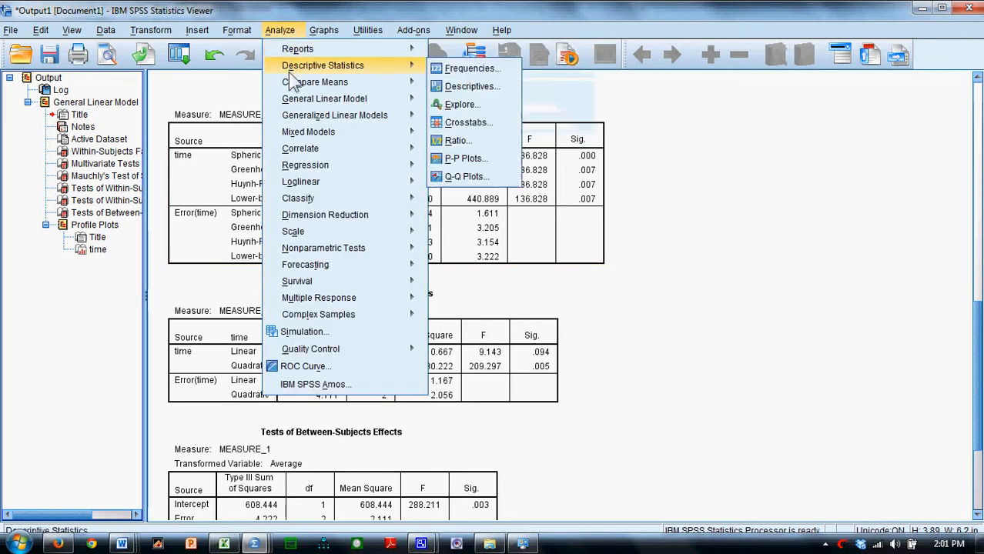
{"action": "mouse_move", "coordinate": [315, 82]}
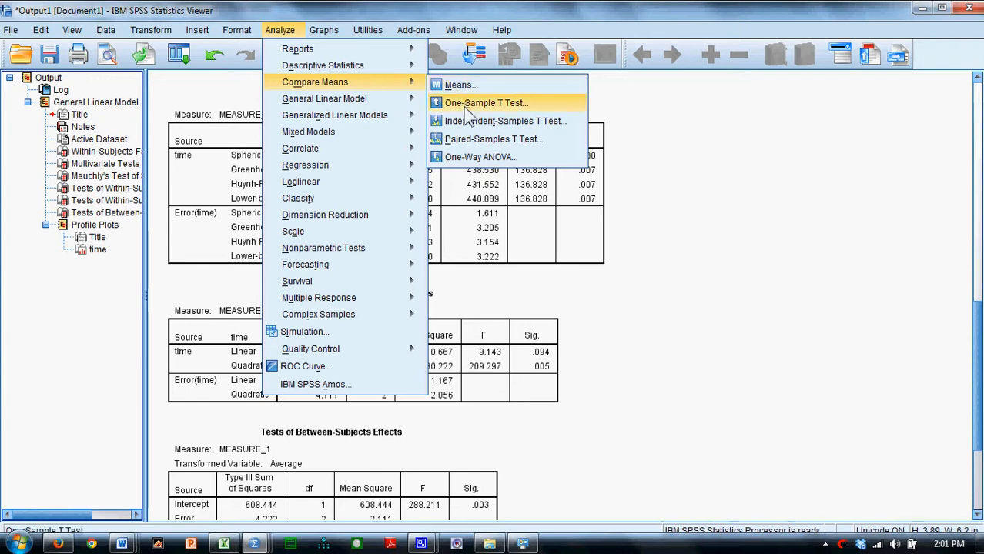
{"action": "left_click", "coordinate": [491, 139]}
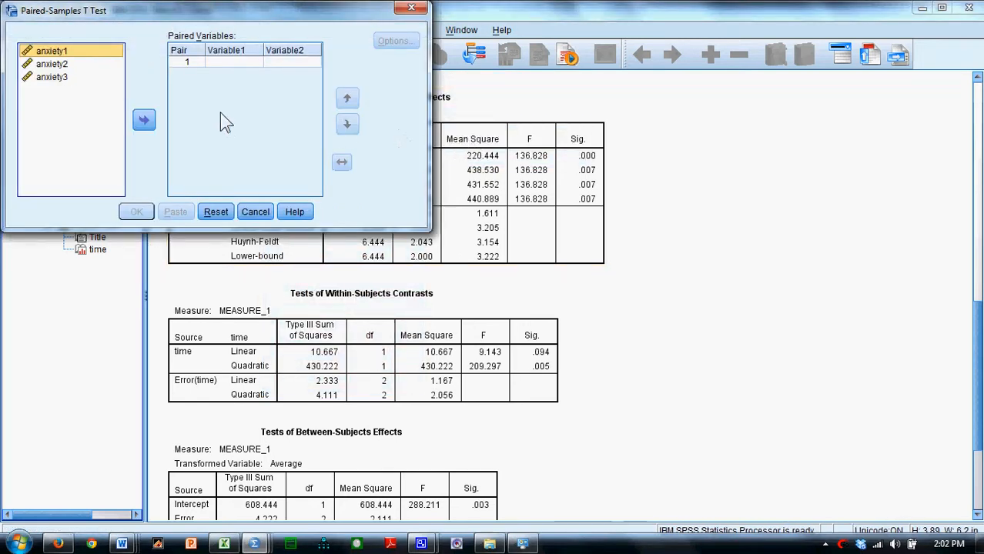
{"action": "left_click", "coordinate": [53, 63]}
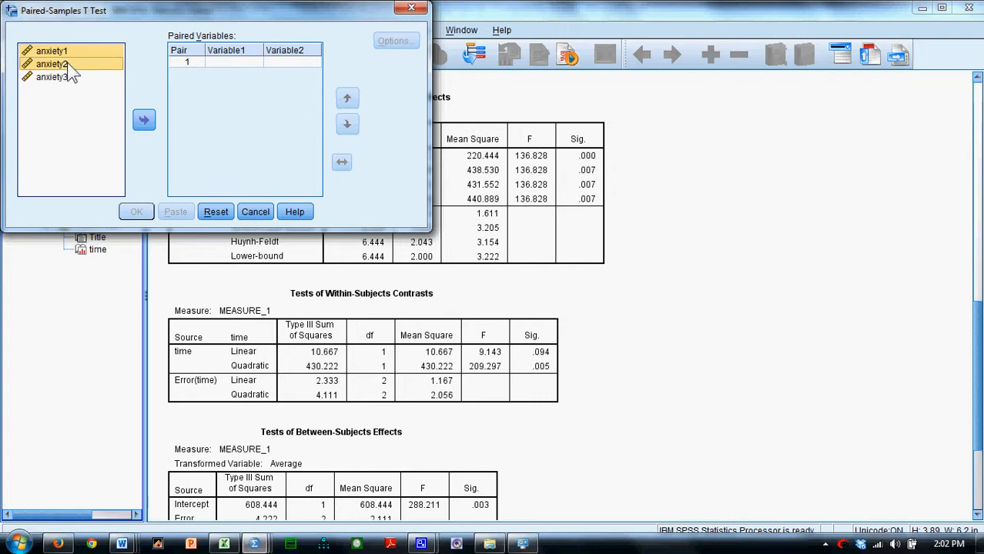
{"action": "left_click", "coordinate": [143, 120]}
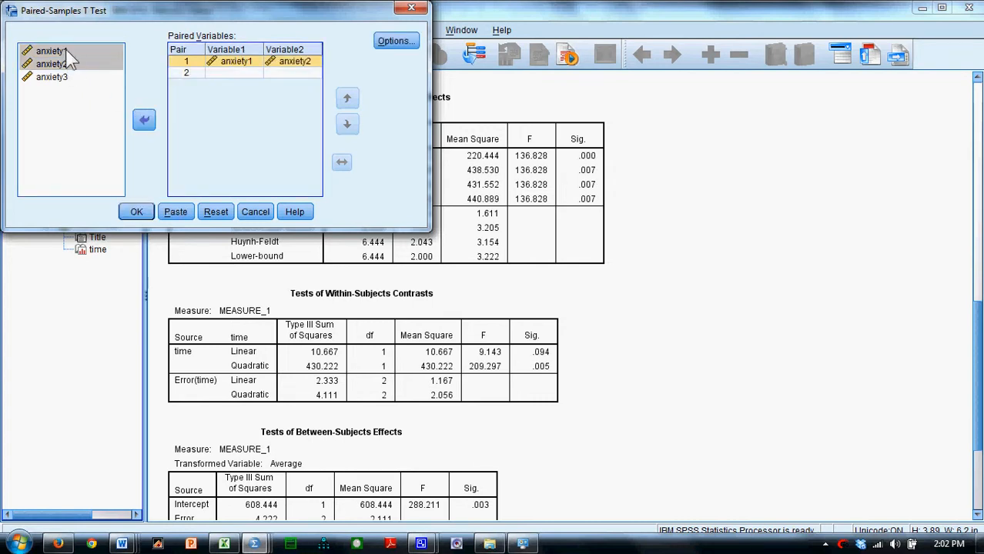
Add pairs anxiety1–anxiety3 and anxiety2–anxiety3, then run the paired t-tests
{"action": "left_click", "coordinate": [145, 120]}
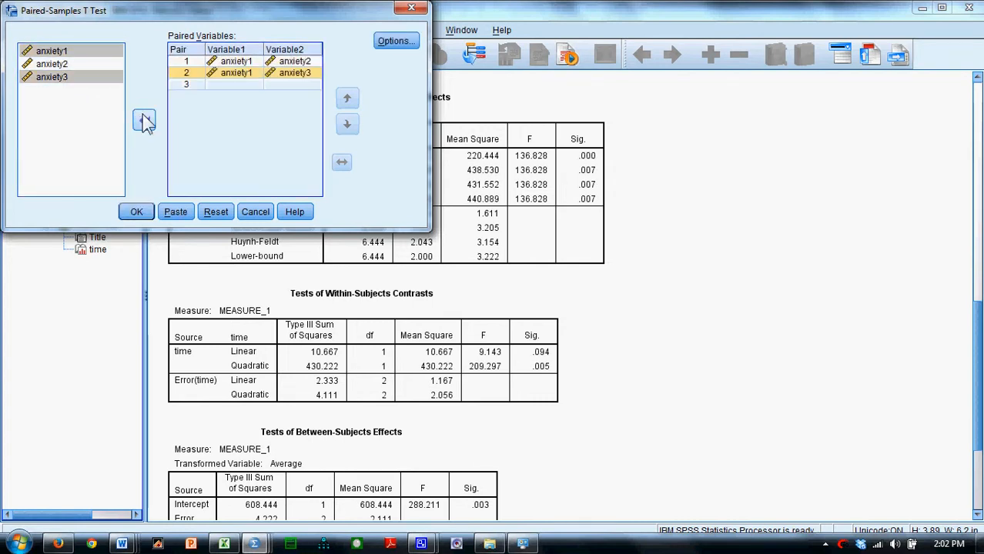
{"action": "left_click", "coordinate": [50, 77]}
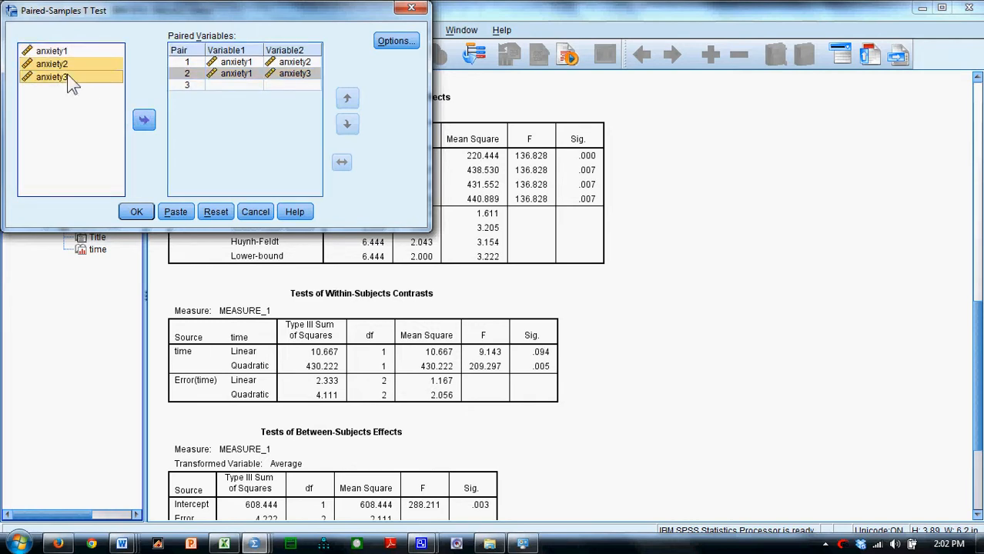
{"action": "left_click", "coordinate": [143, 121]}
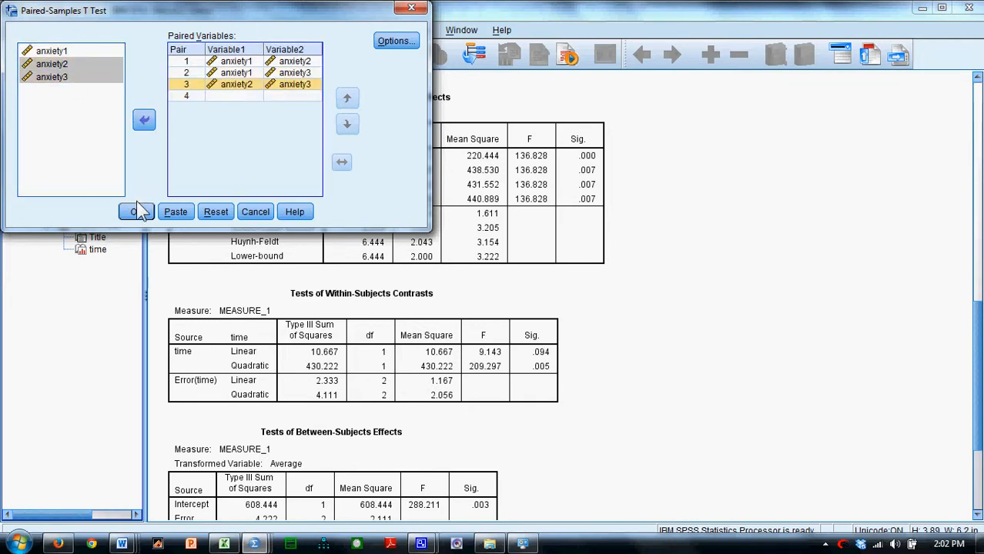
{"action": "left_click", "coordinate": [132, 212]}
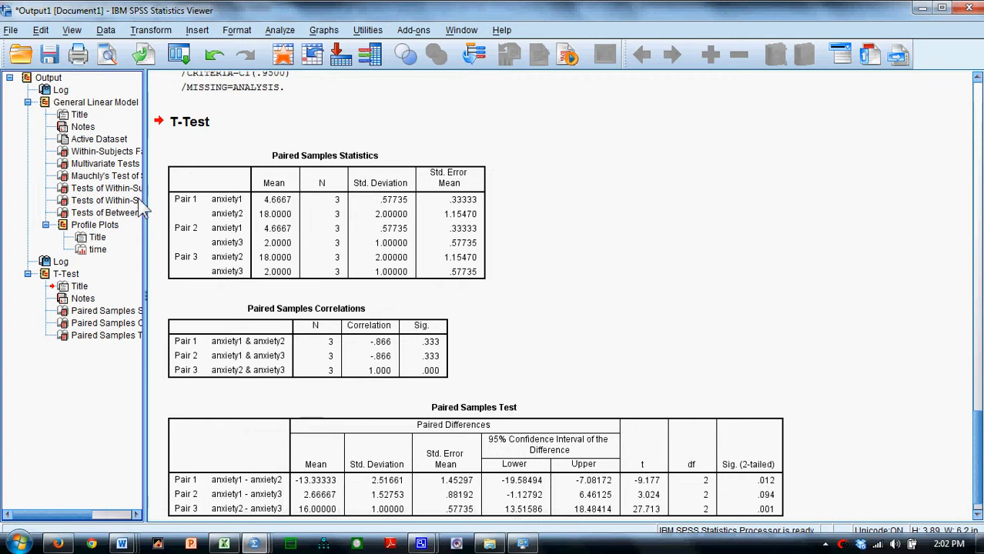
{"action": "left_click", "coordinate": [85, 311]}
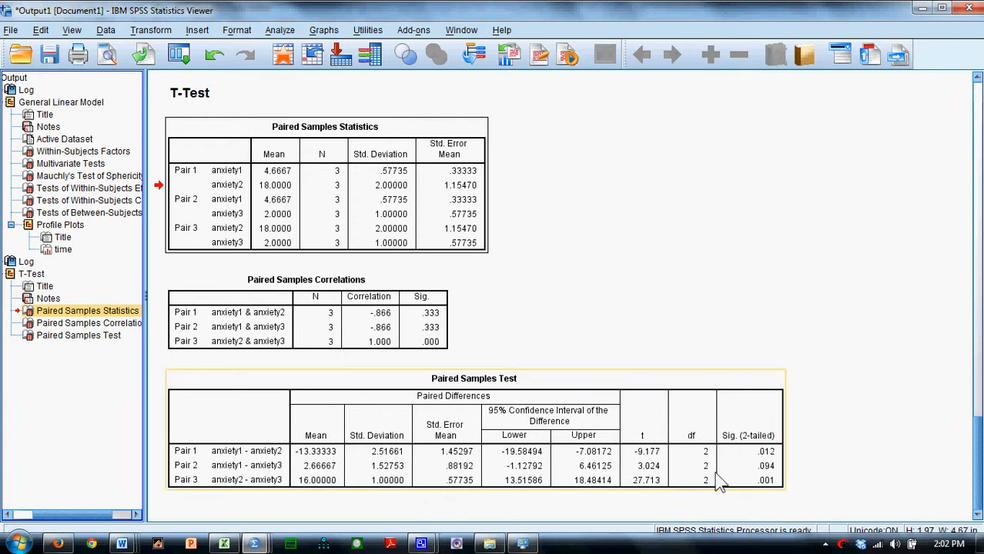
{"action": "mouse_move", "coordinate": [774, 493]}
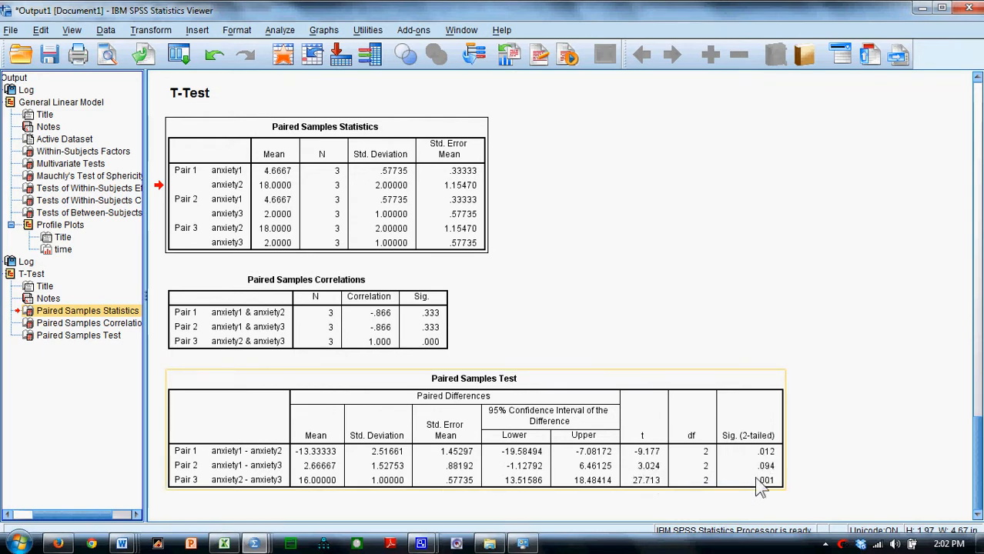
{"action": "mouse_move", "coordinate": [776, 465]}
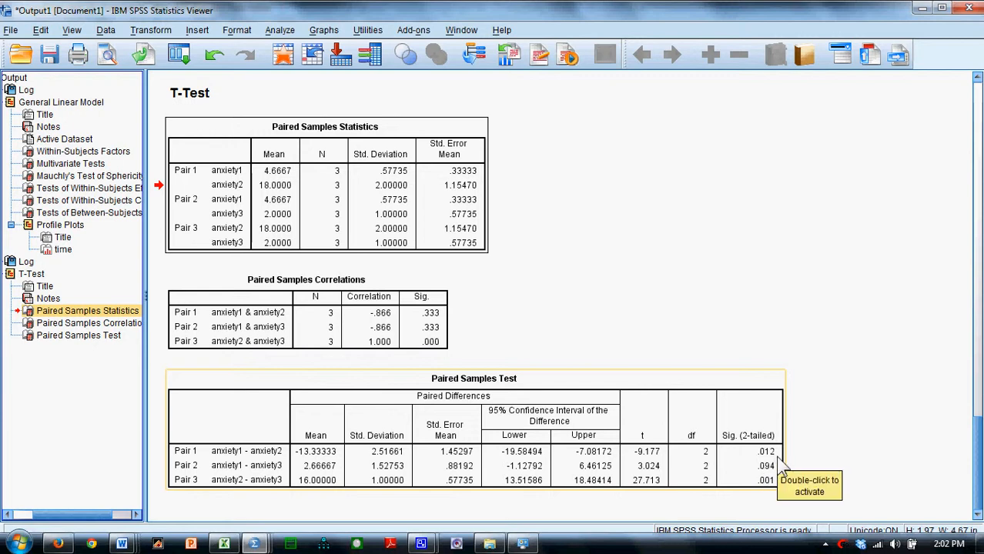
{"action": "mouse_move", "coordinate": [373, 466]}
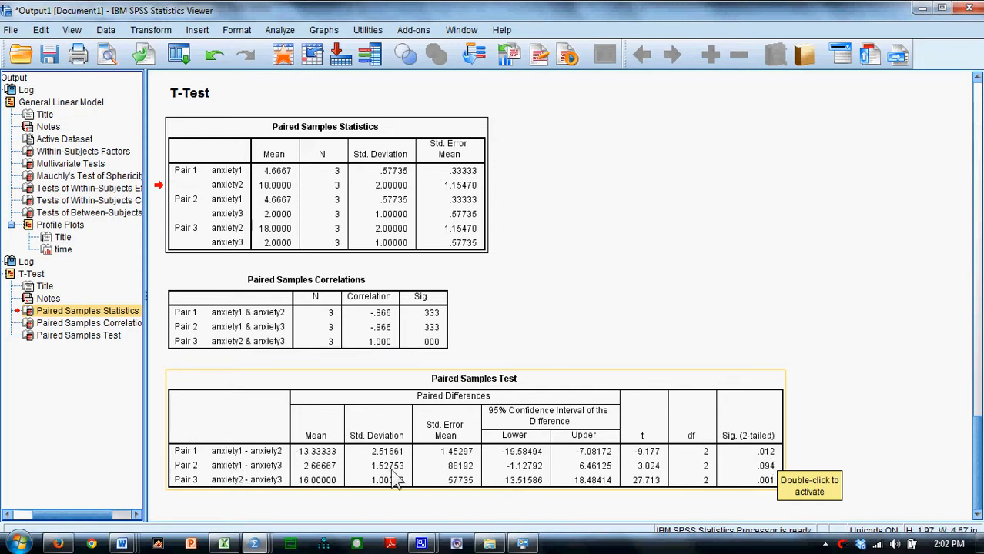
{"action": "mouse_move", "coordinate": [237, 495]}
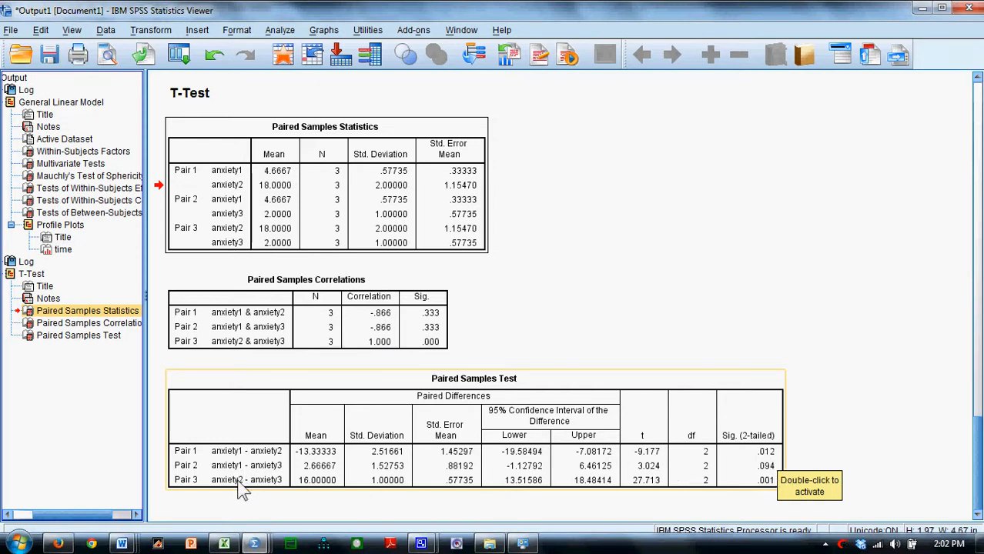
{"action": "mouse_move", "coordinate": [771, 505]}
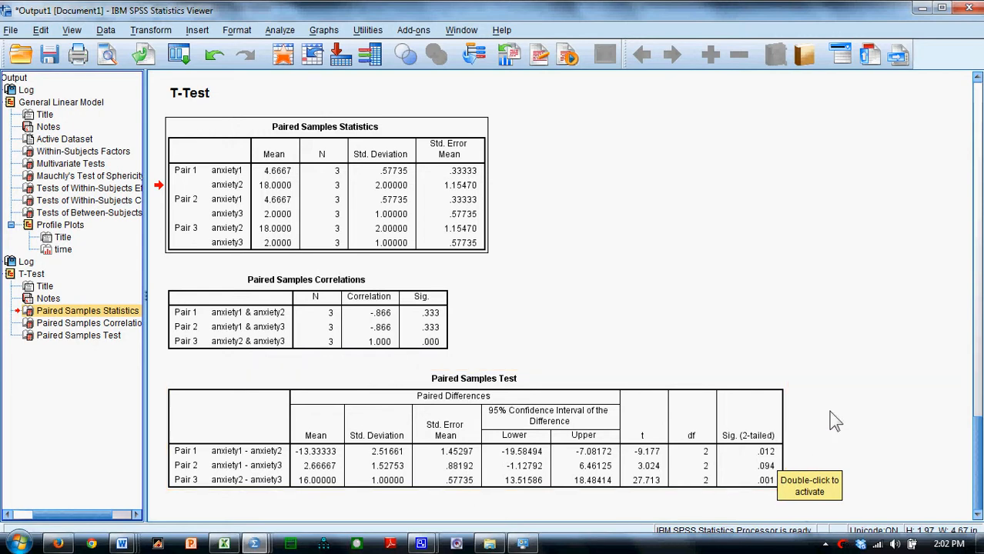
{"action": "mouse_move", "coordinate": [844, 404]}
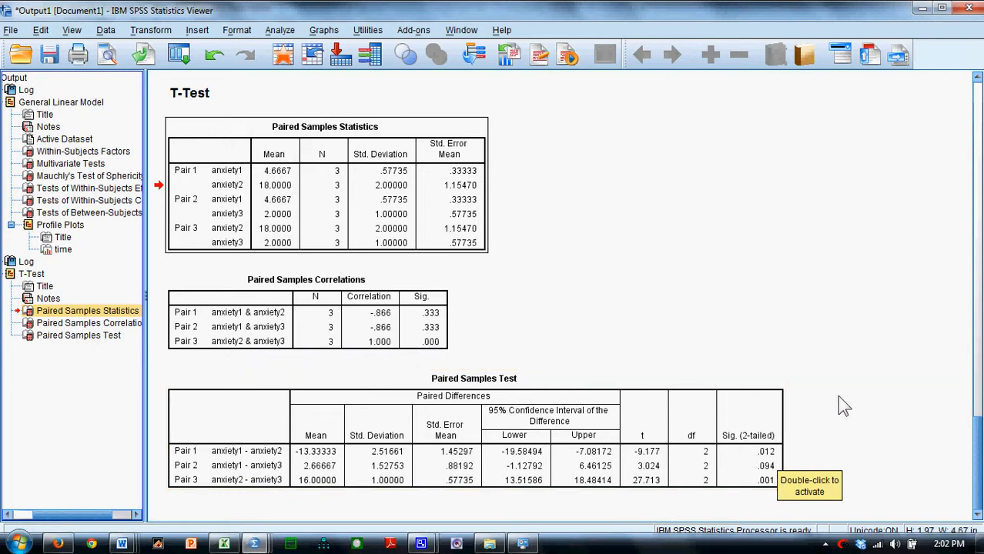
{"action": "mouse_move", "coordinate": [843, 405]}
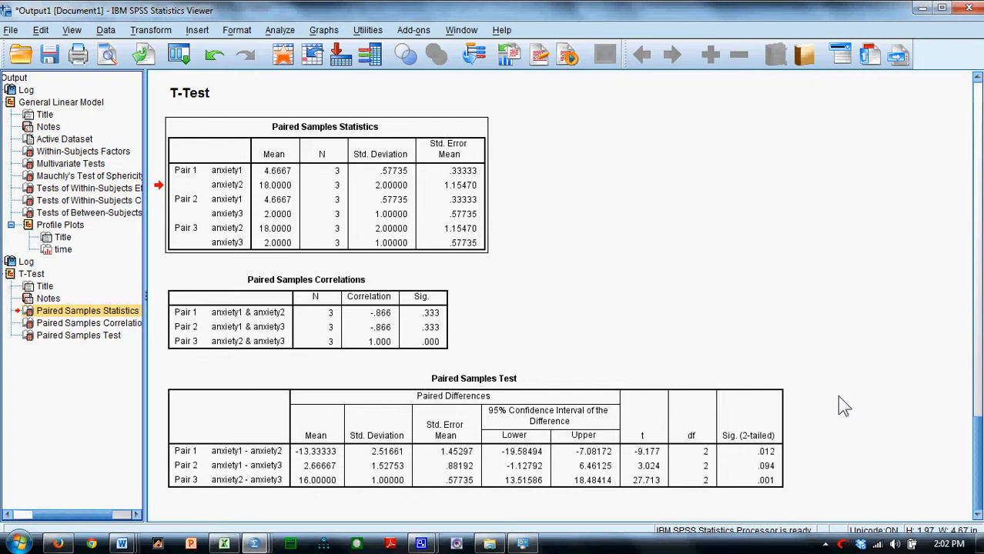
{"action": "mouse_move", "coordinate": [816, 459]}
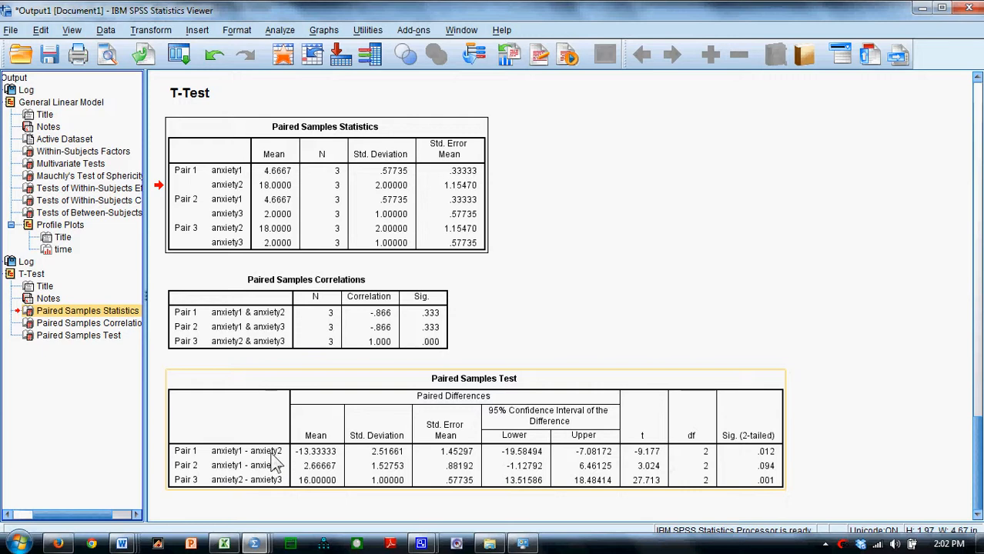
{"action": "mouse_move", "coordinate": [277, 462]}
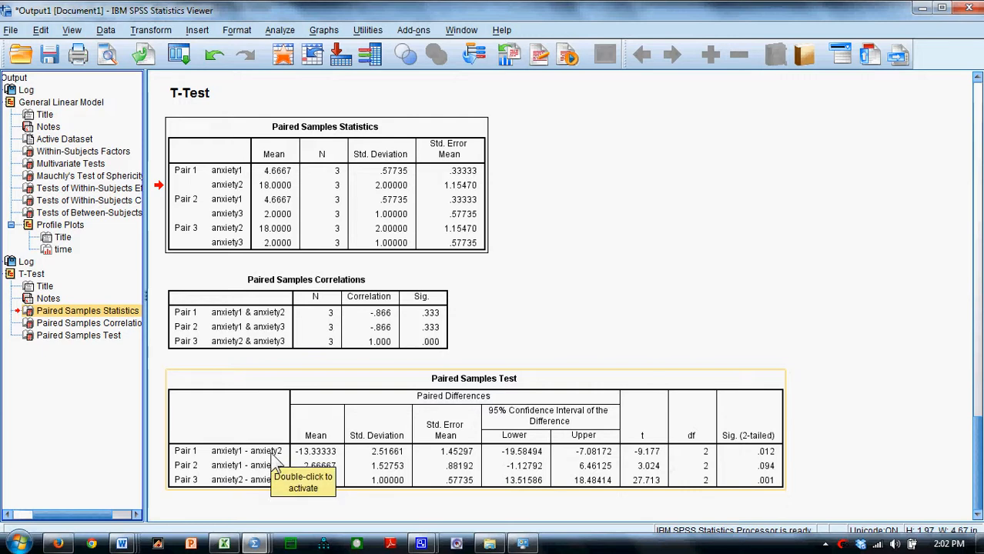
{"action": "mouse_move", "coordinate": [242, 462]}
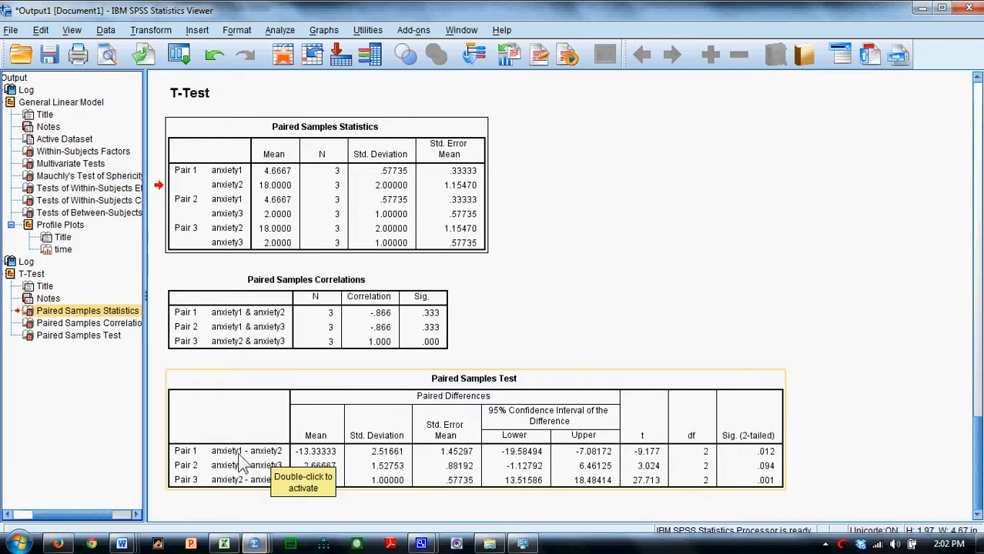